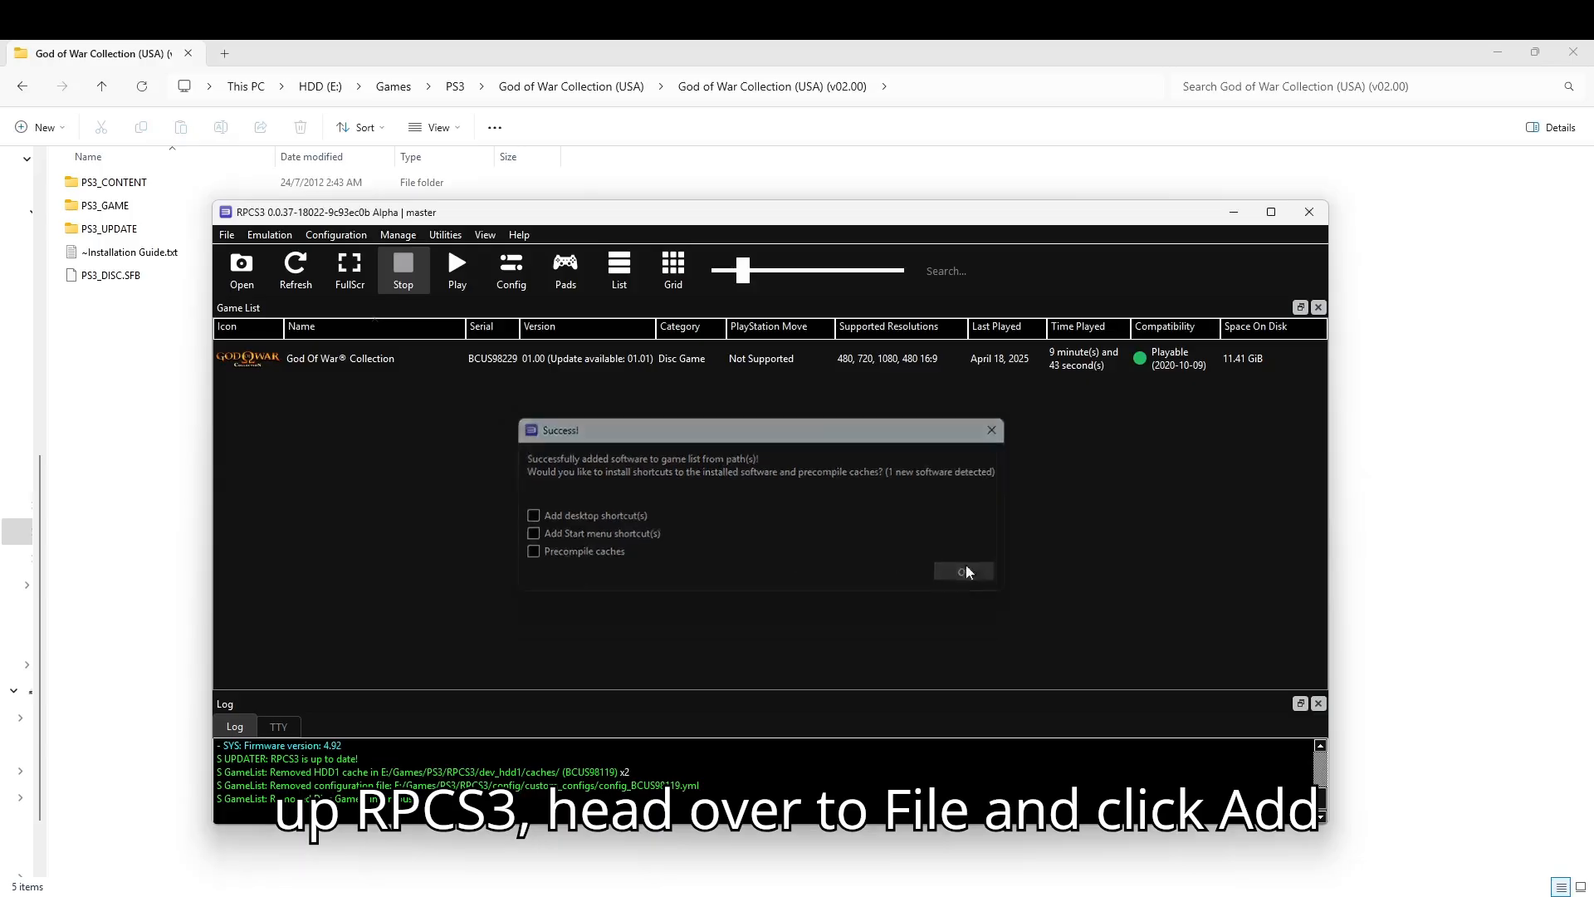
Step: Dismiss the Success dialog and add the God of War Collection (USA) (v02.00) game folder
click(225, 234)
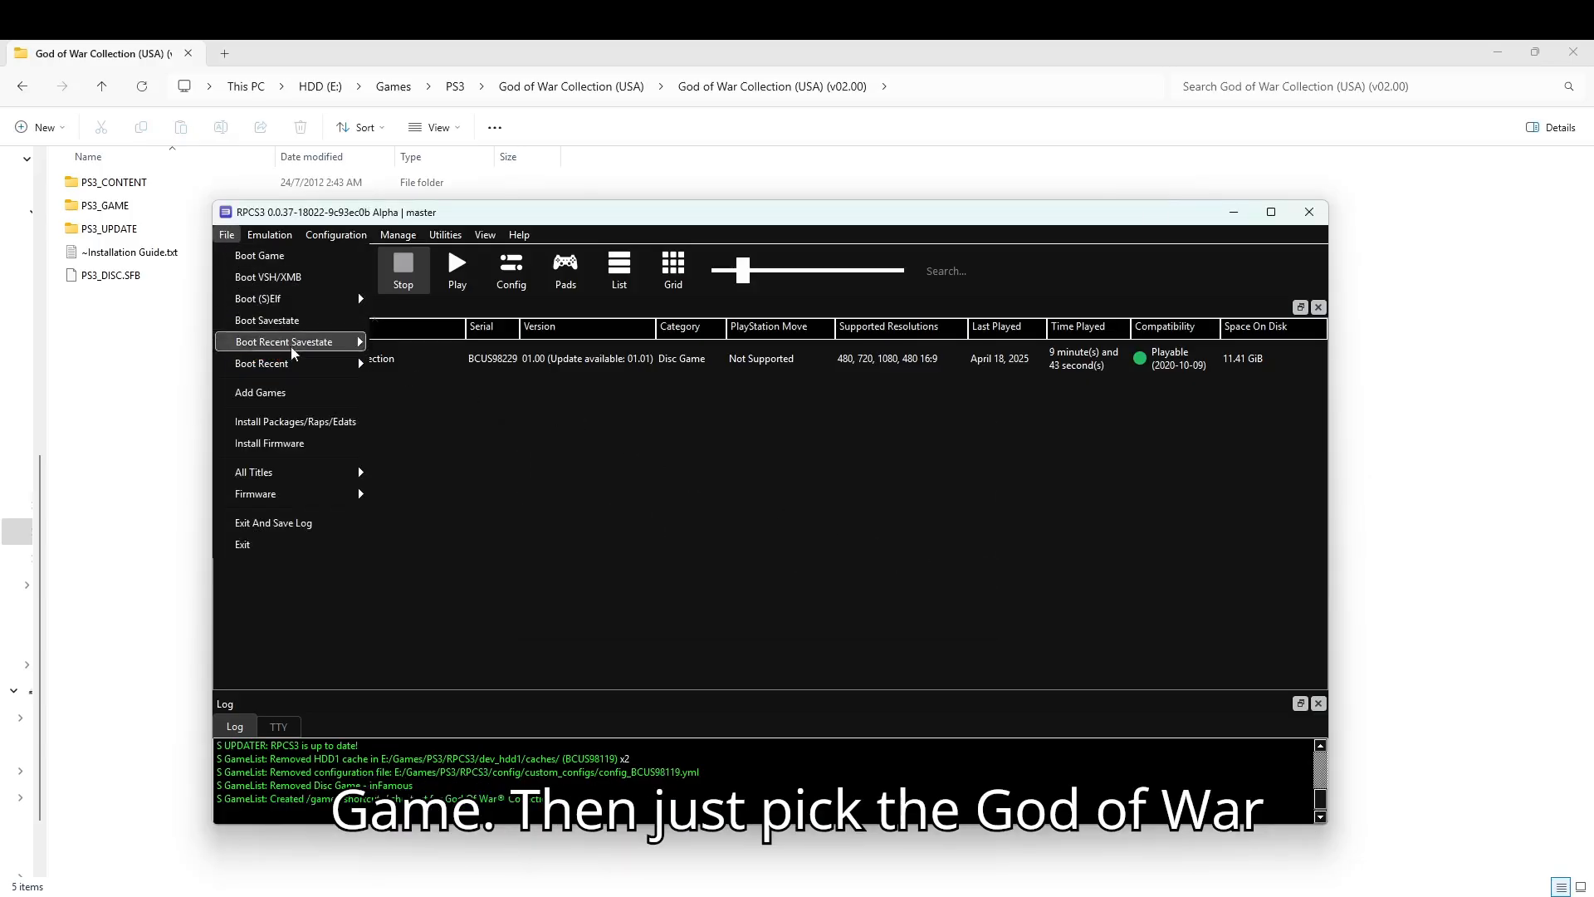
click(260, 393)
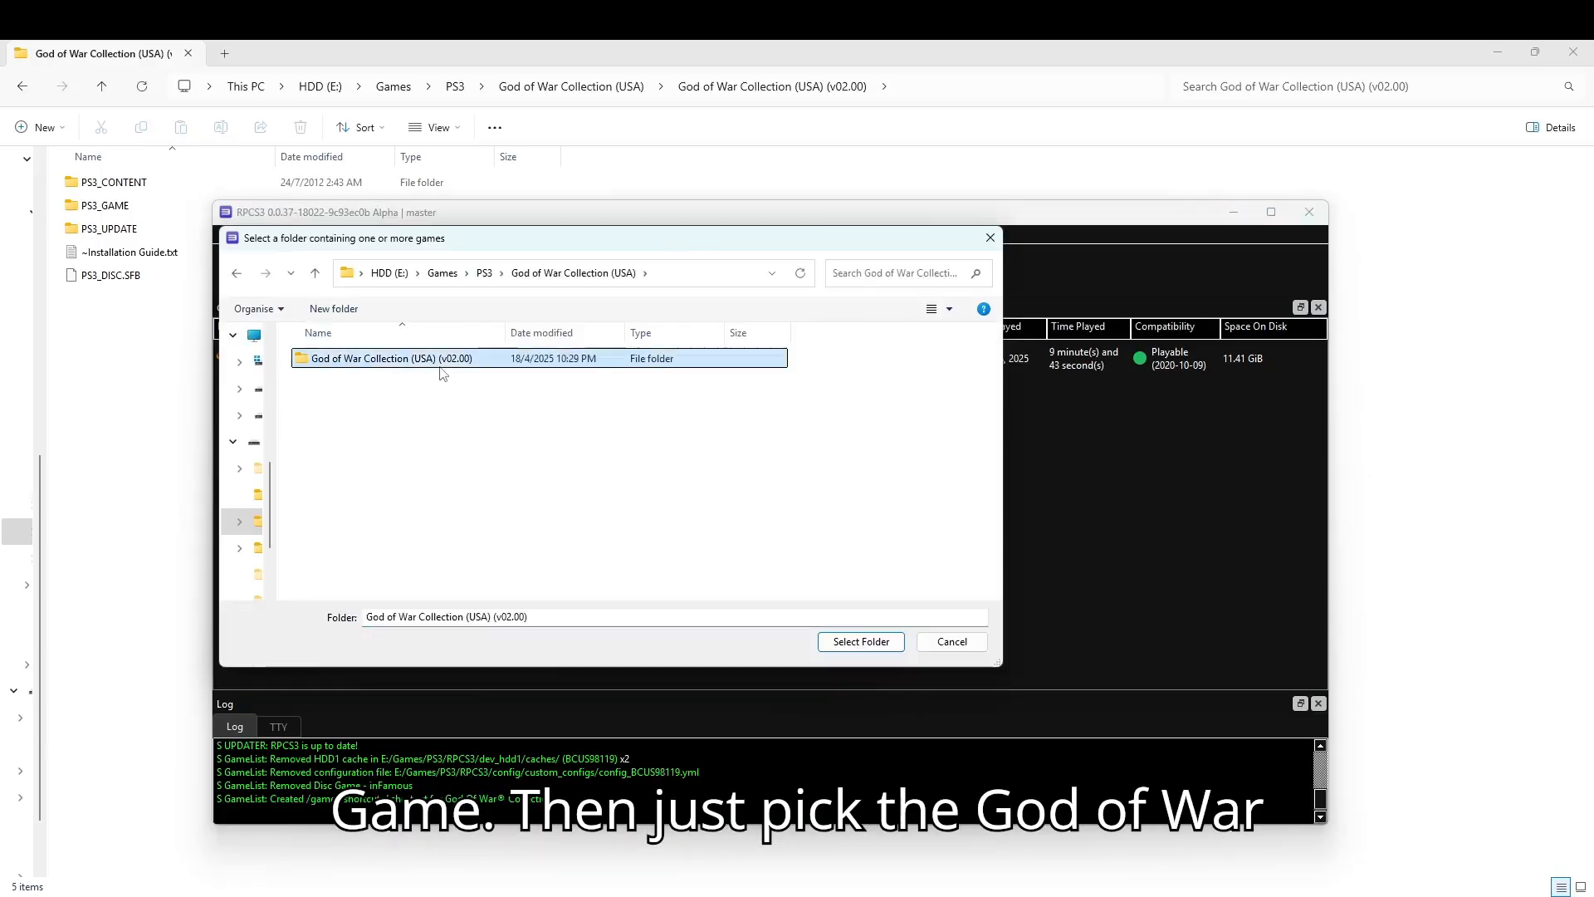
double_click(392, 358)
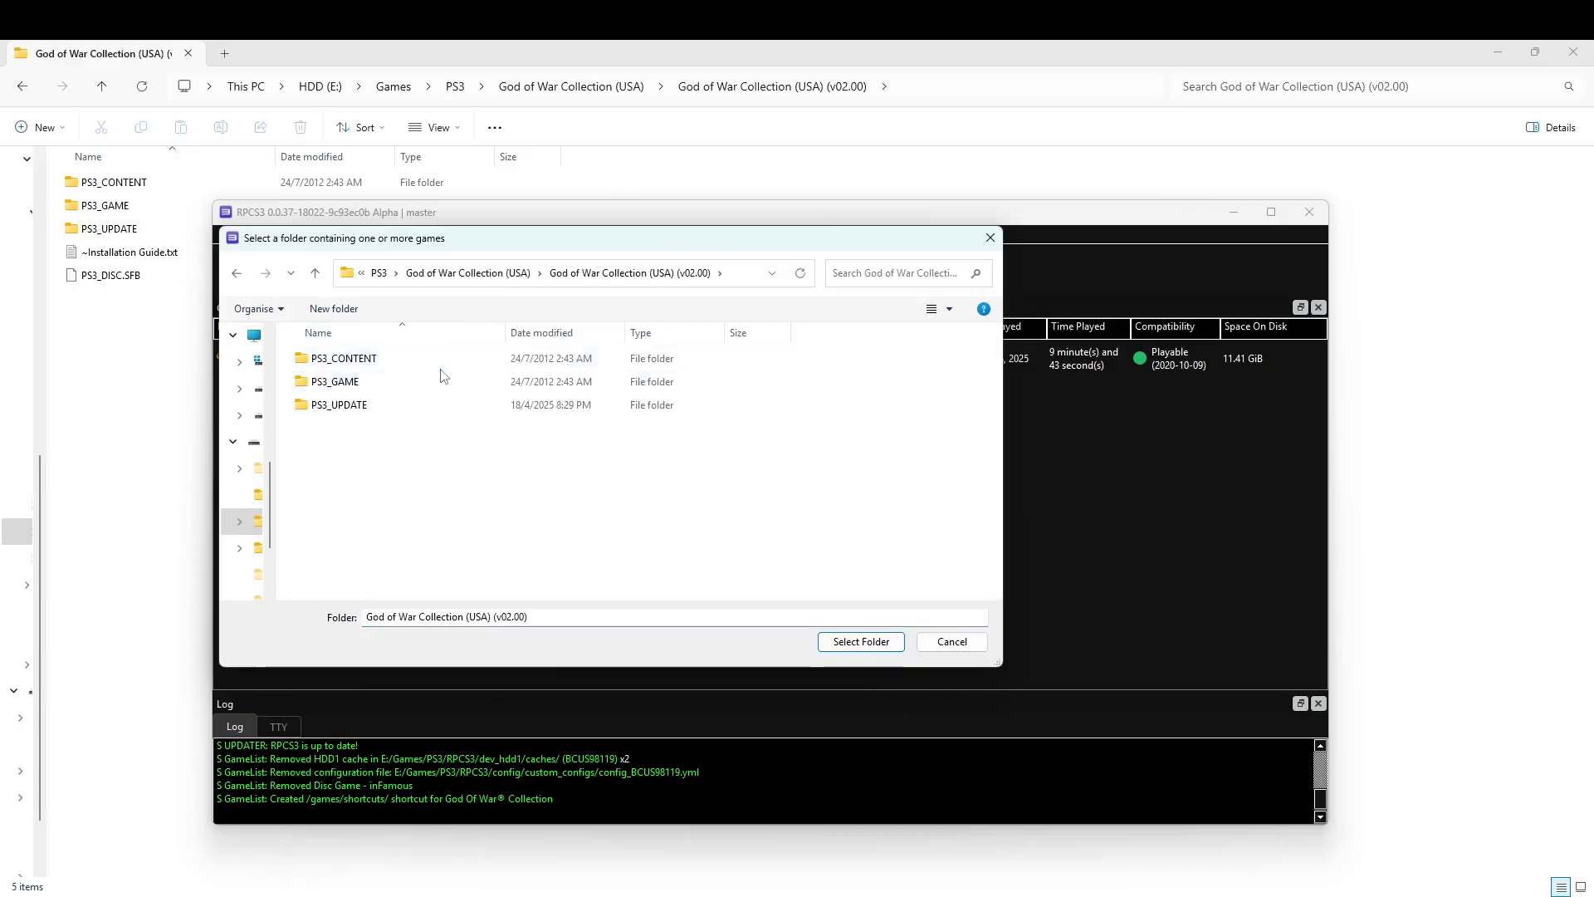
click(339, 404)
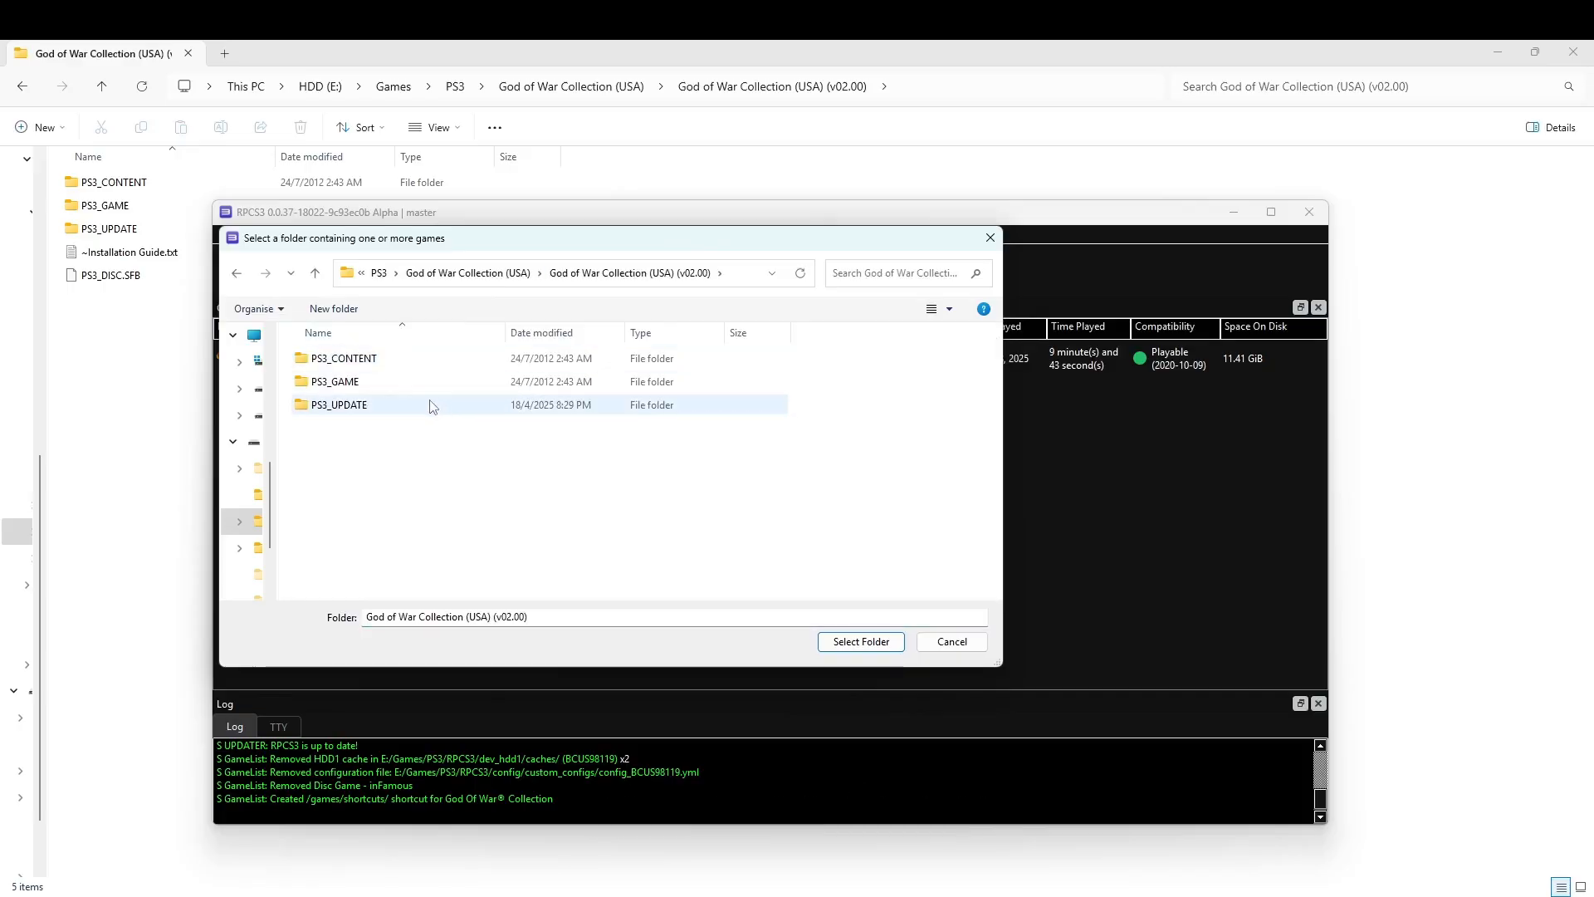
click(860, 641)
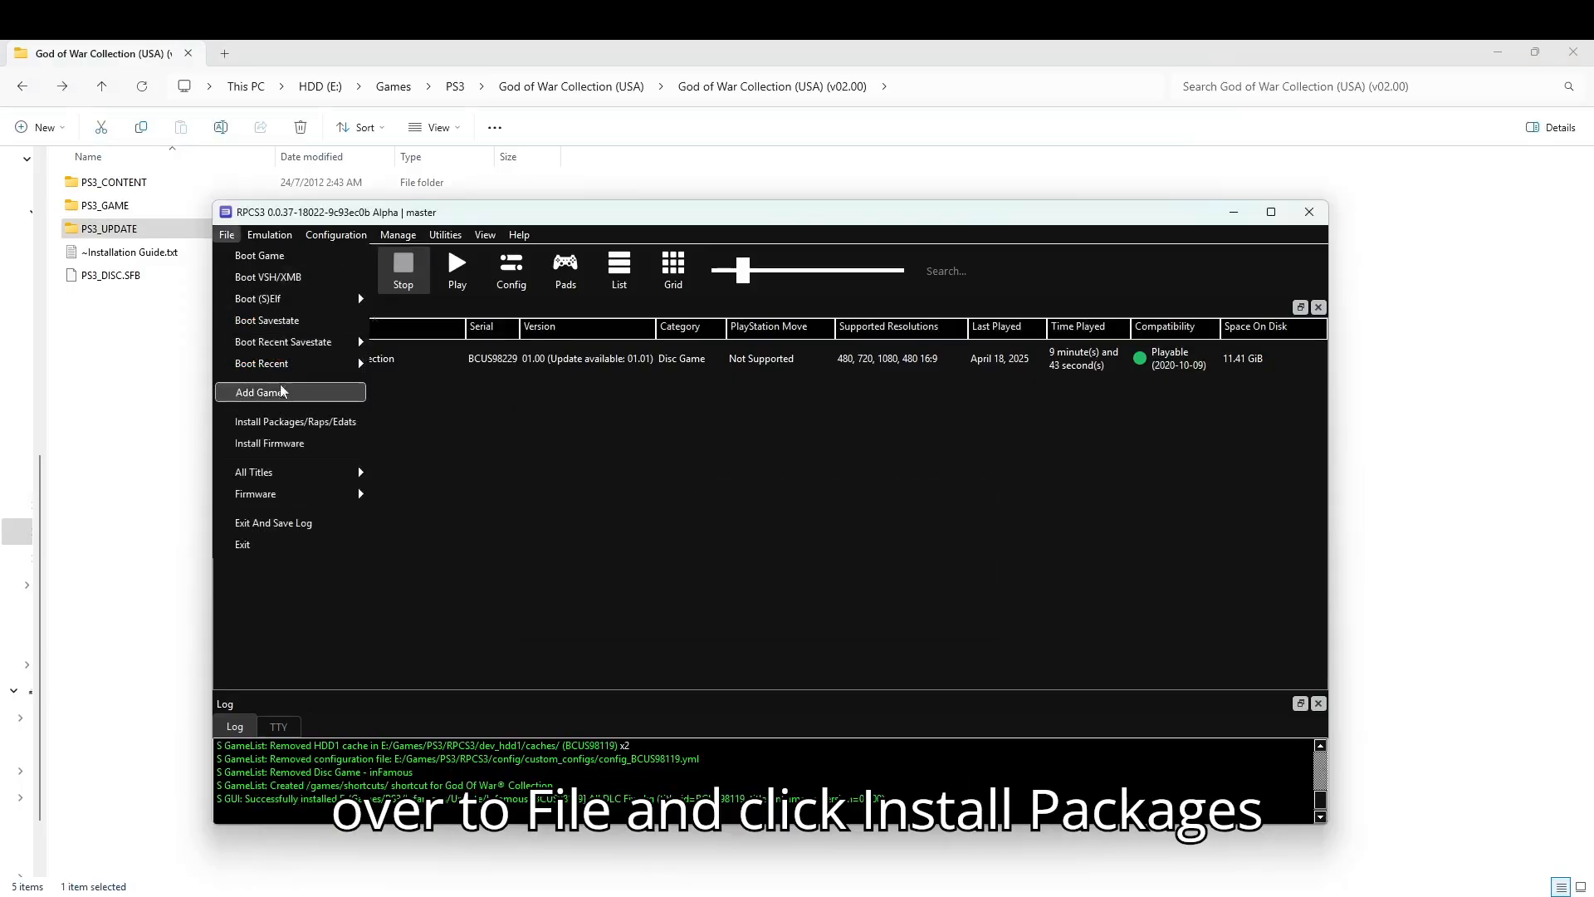
Step: Install the God of War Collection v01.01 update package with a desktop shortcut
click(295, 421)
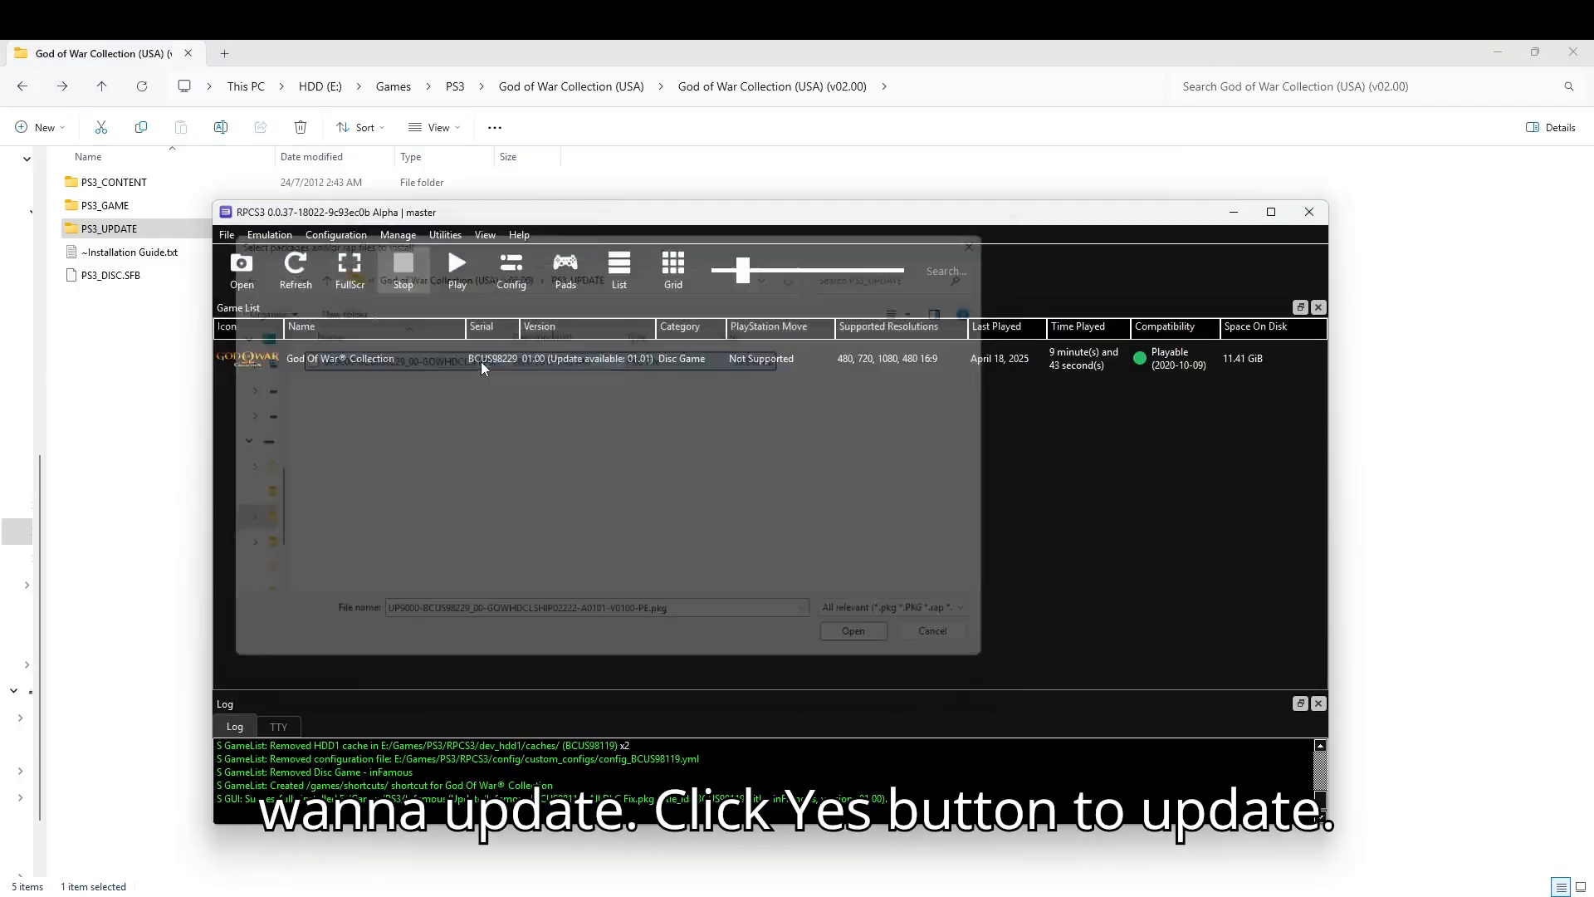
click(854, 630)
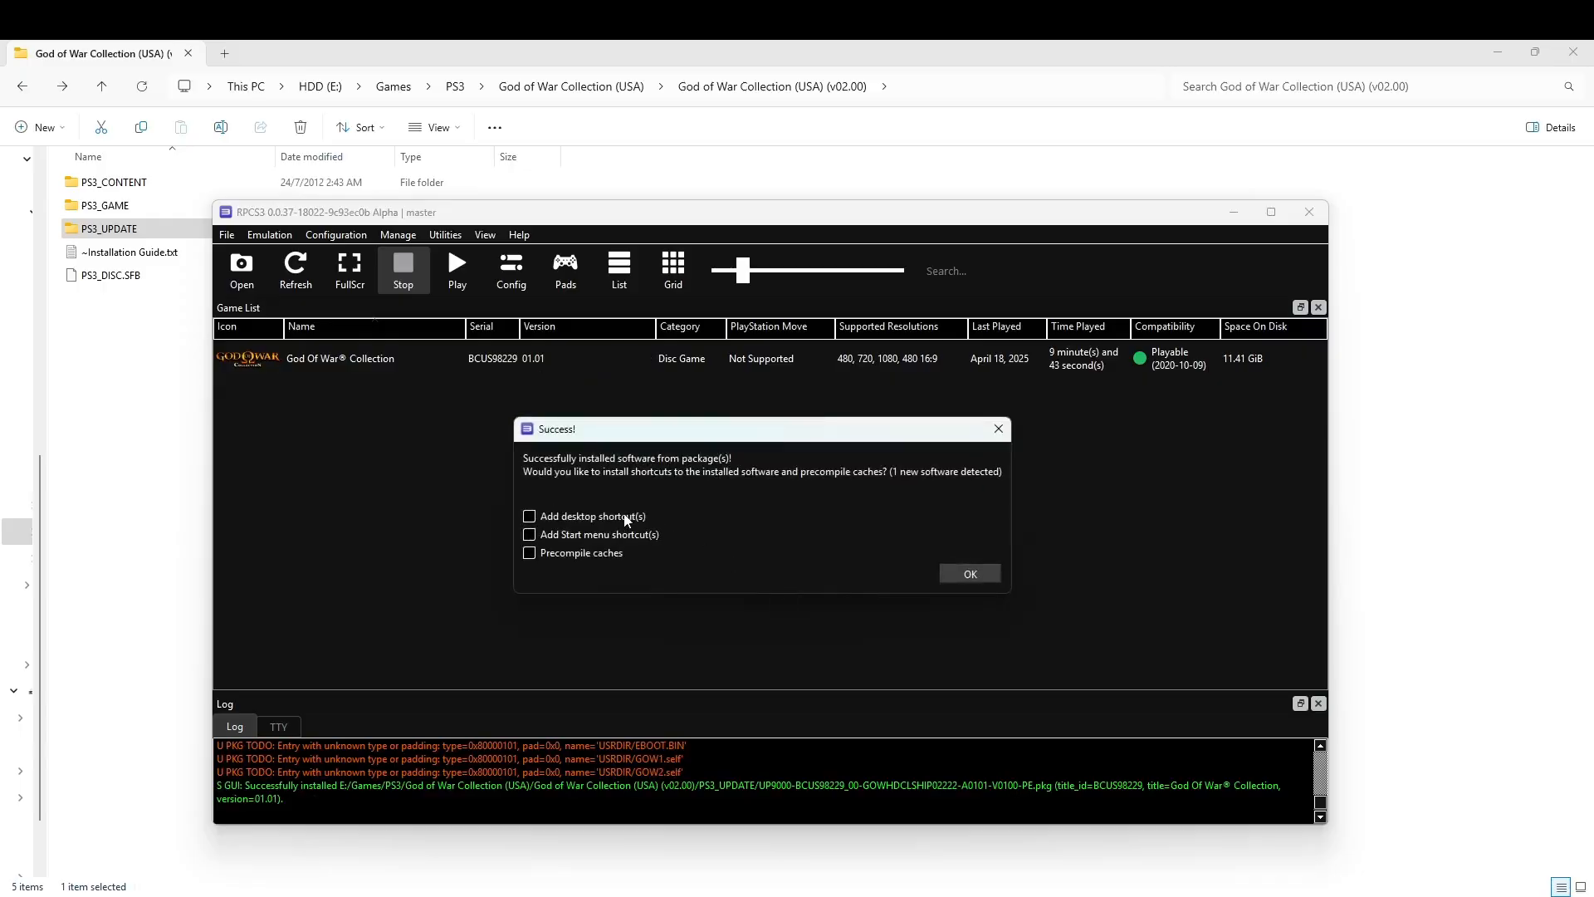
click(970, 573)
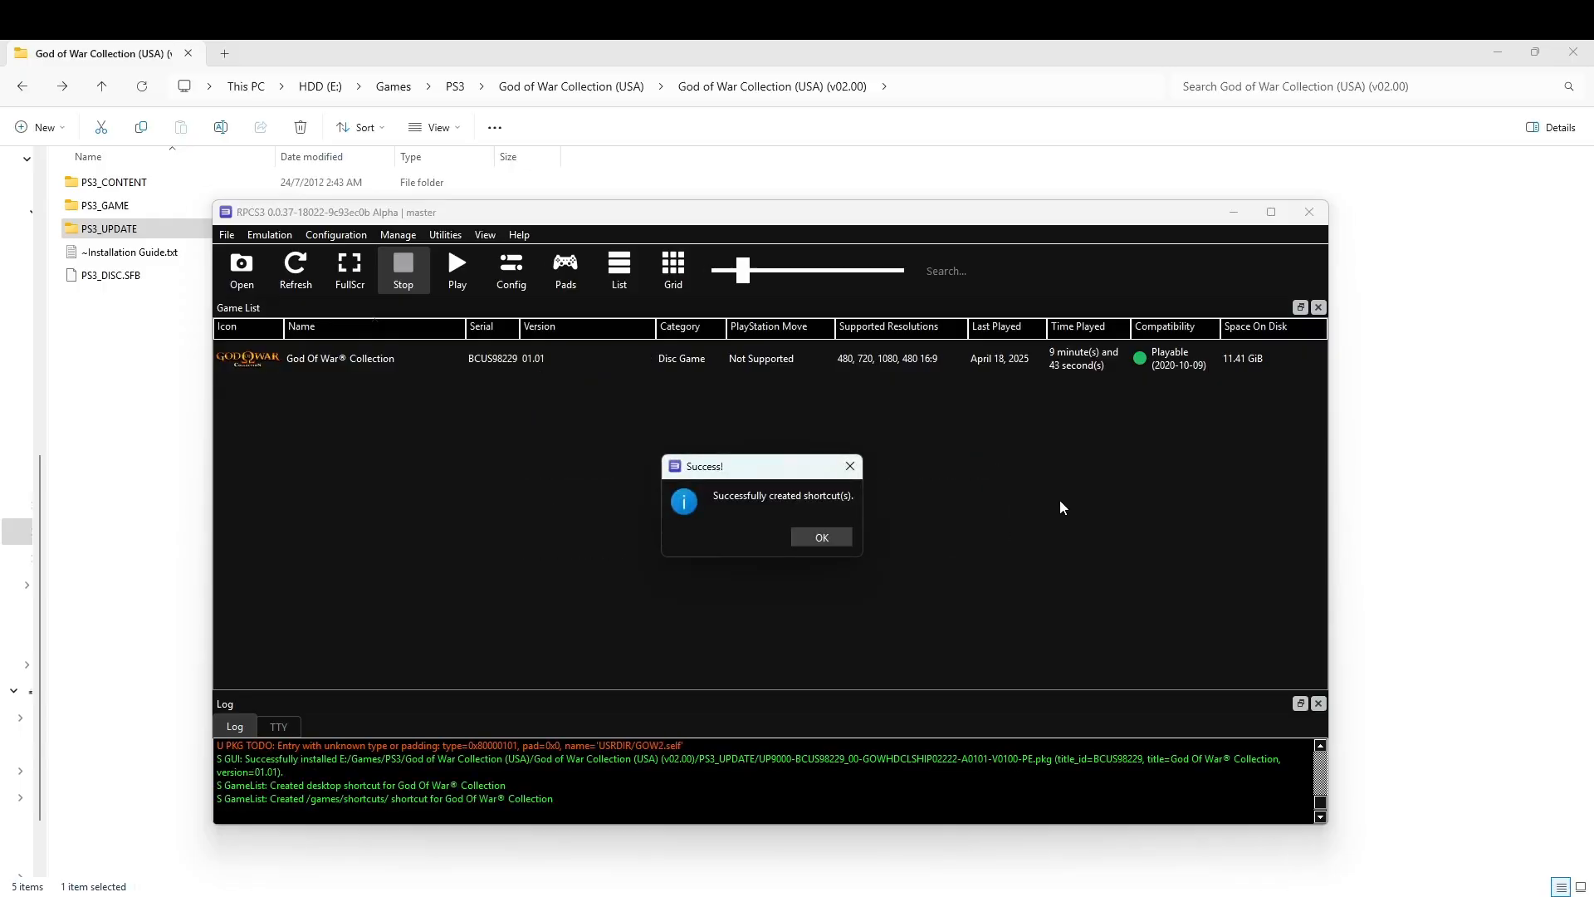
click(821, 537)
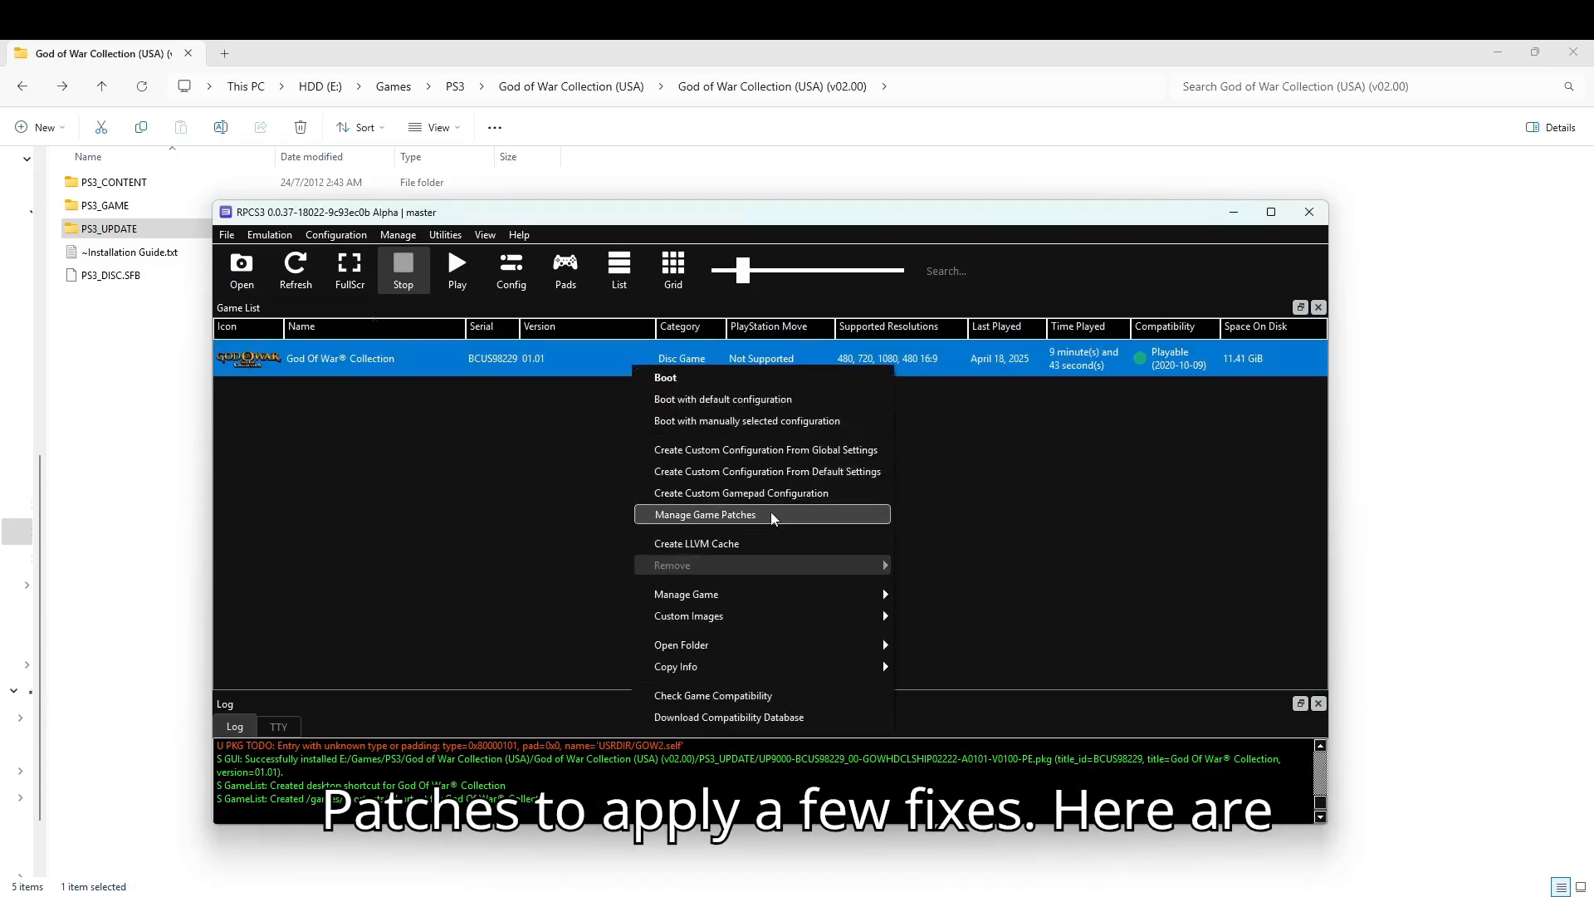
Step: Download the latest God of War Collection patches from the Manage Game Patches window
click(705, 514)
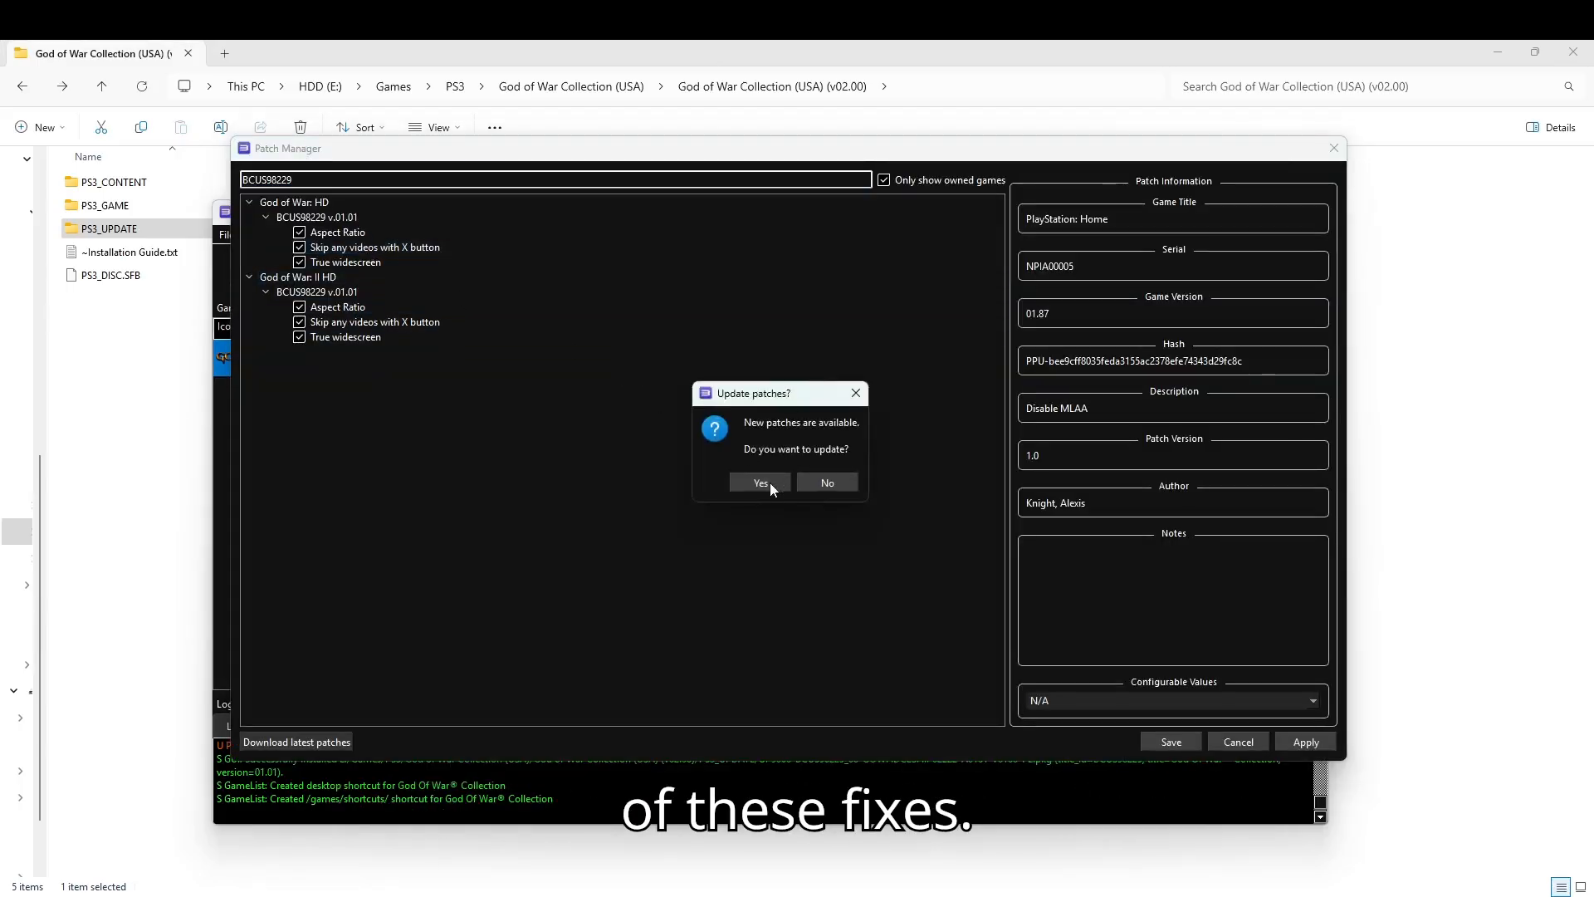
click(760, 482)
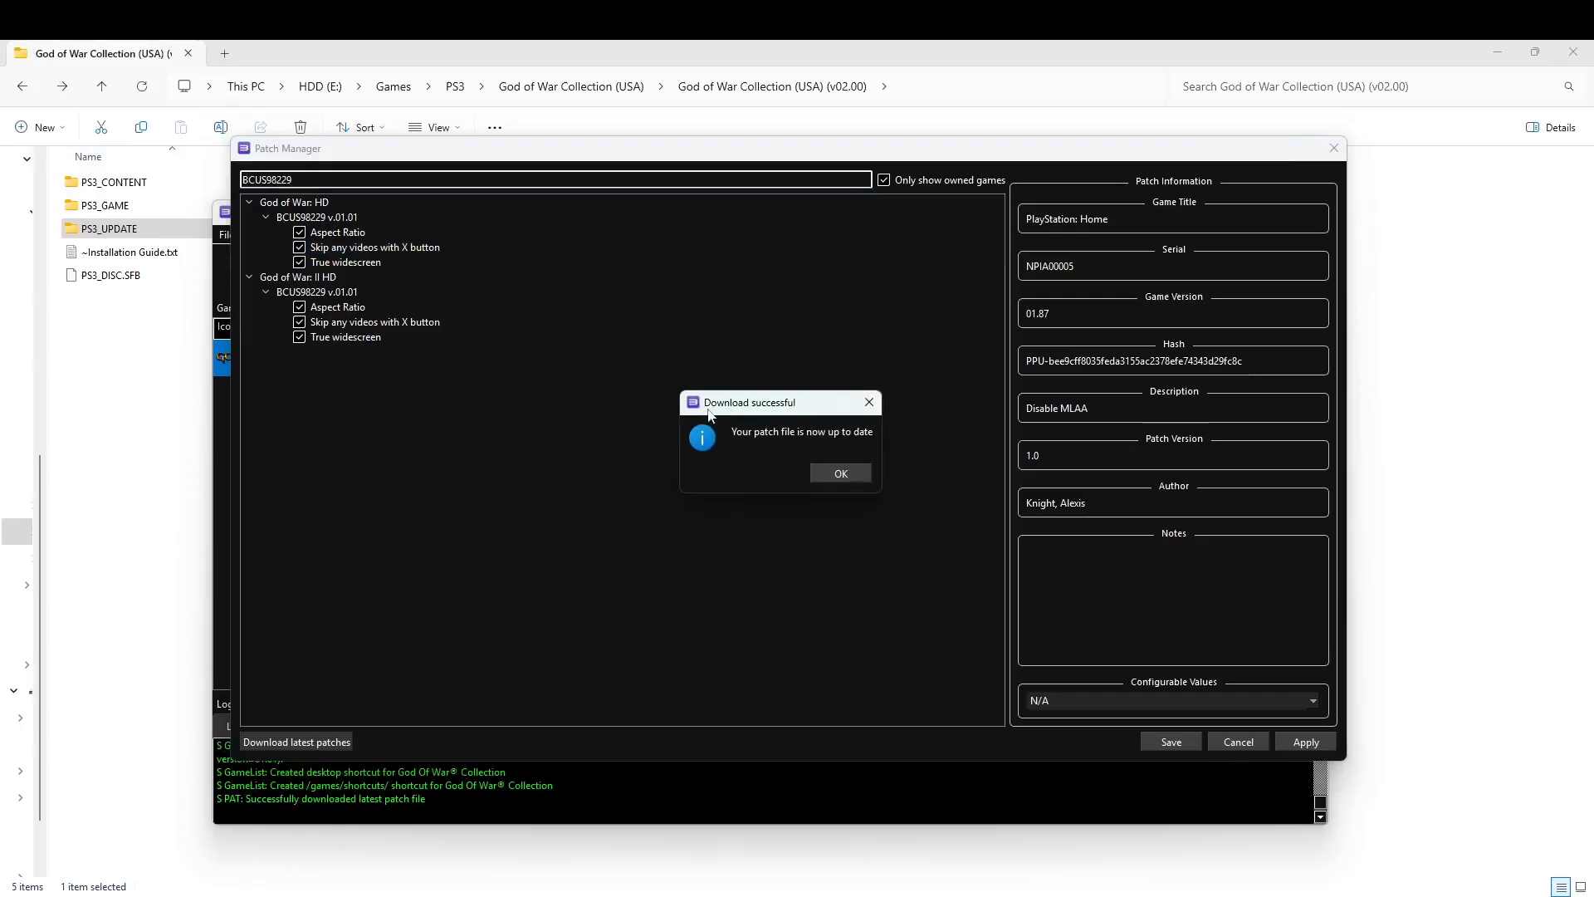
click(841, 473)
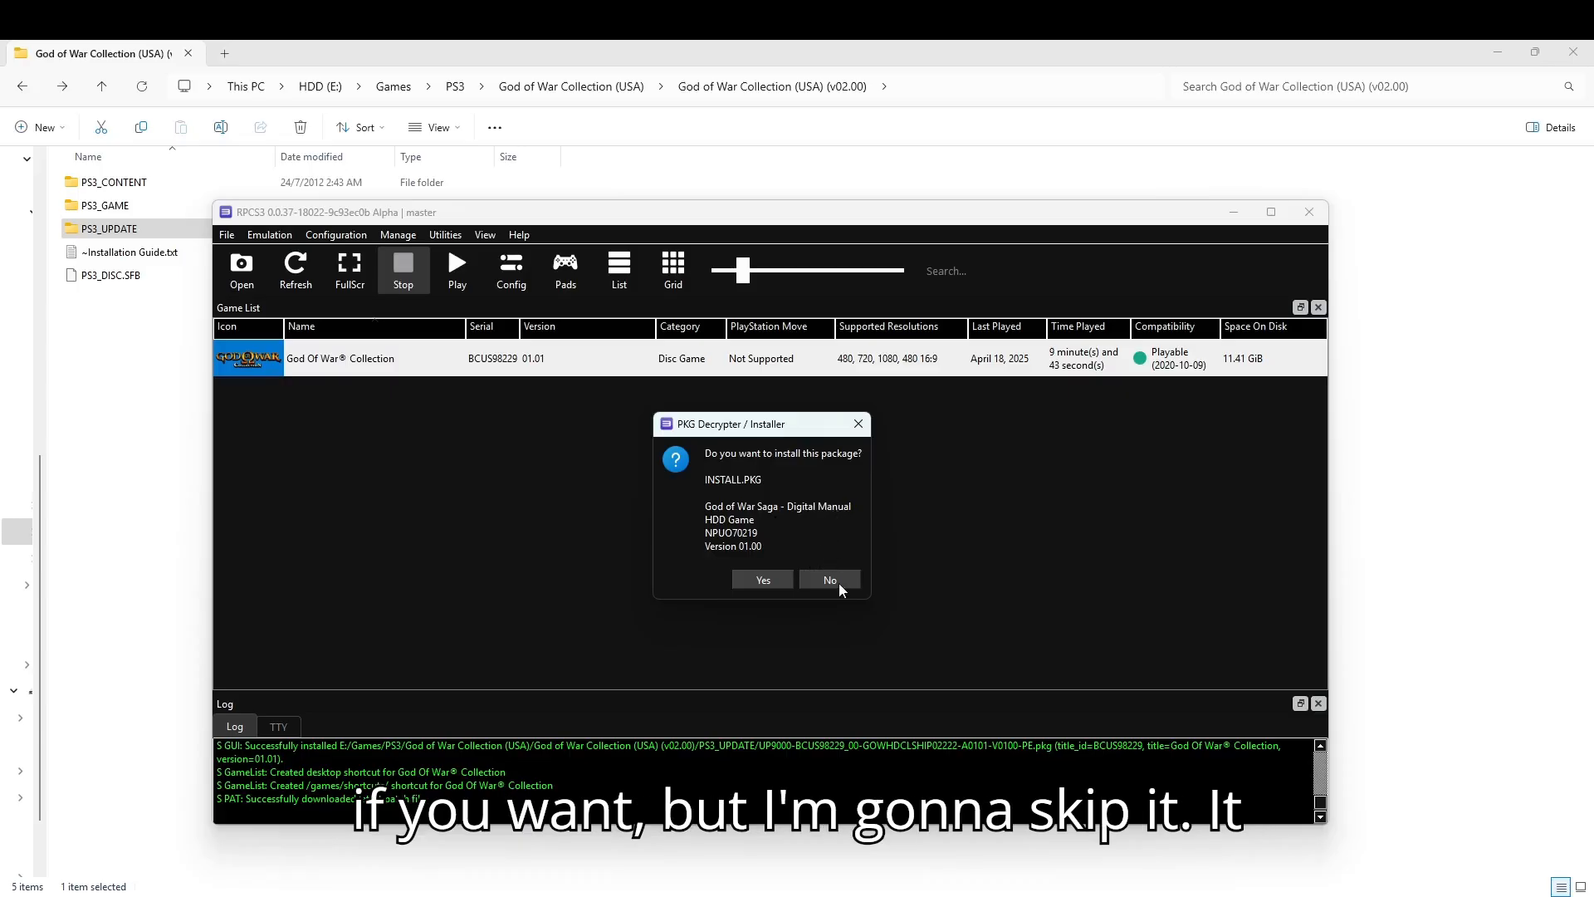
Step: Decline the Digital Manual package install and boot God of War Collection
click(830, 580)
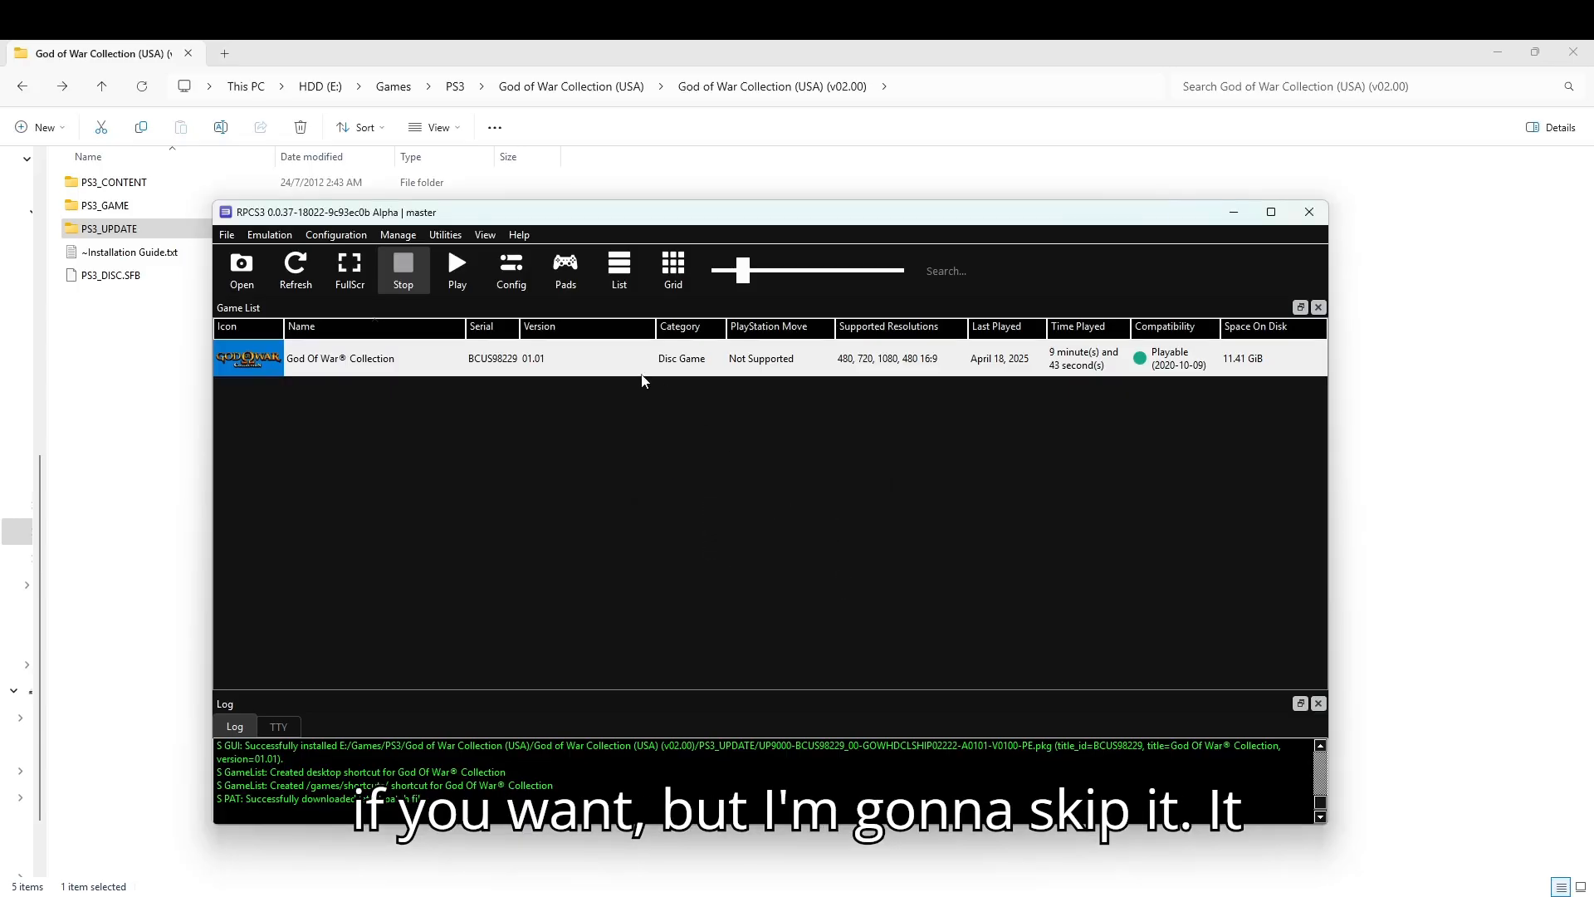
click(456, 262)
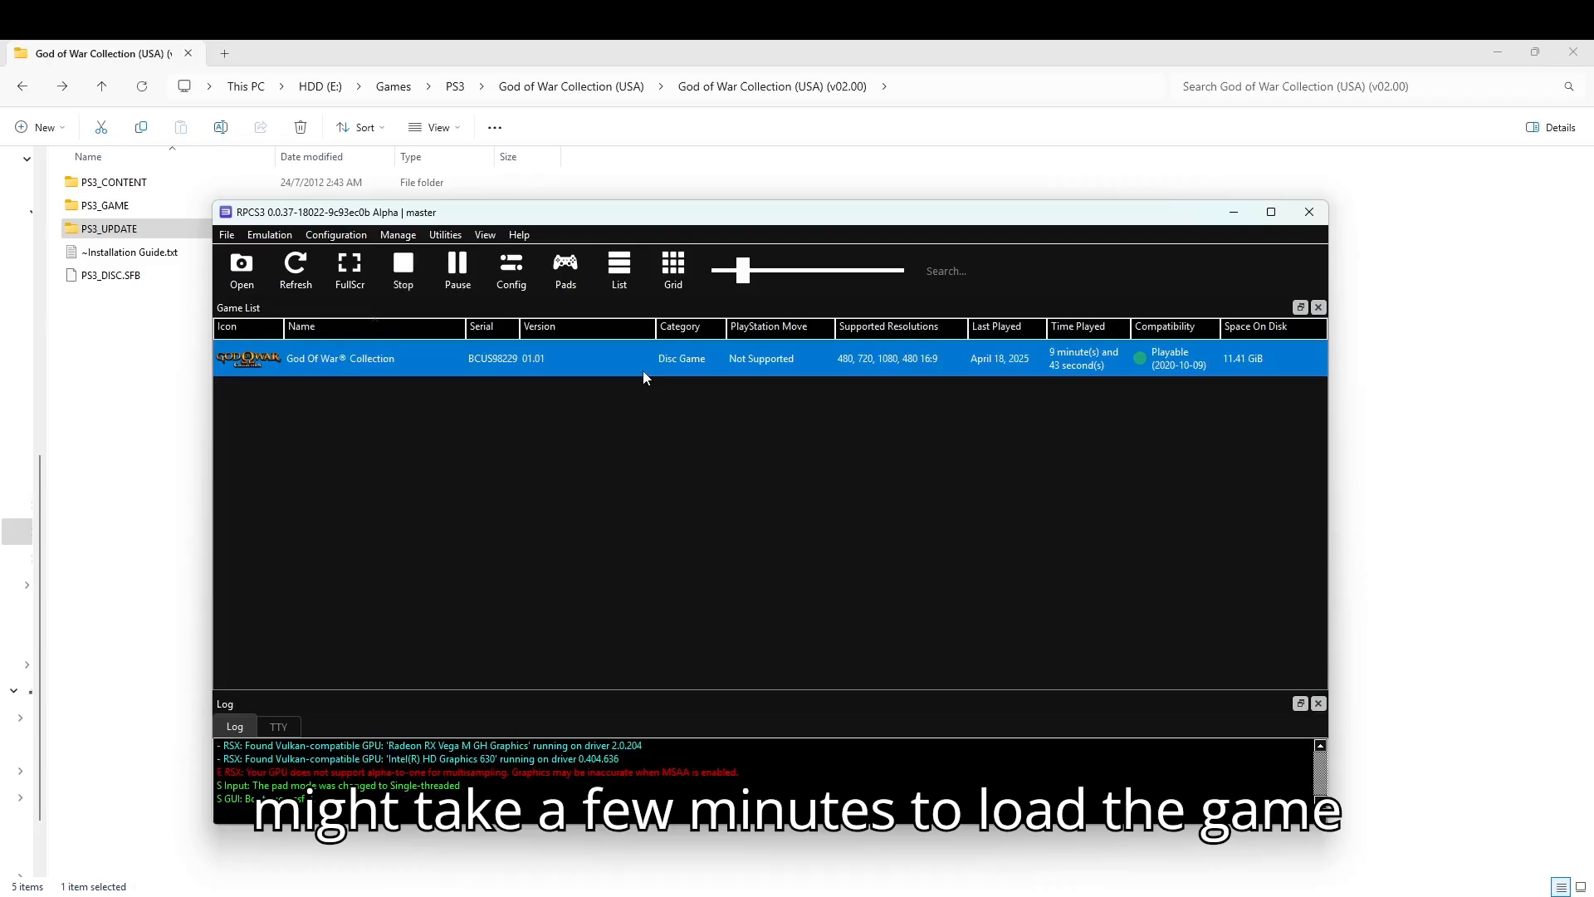
double_click(341, 357)
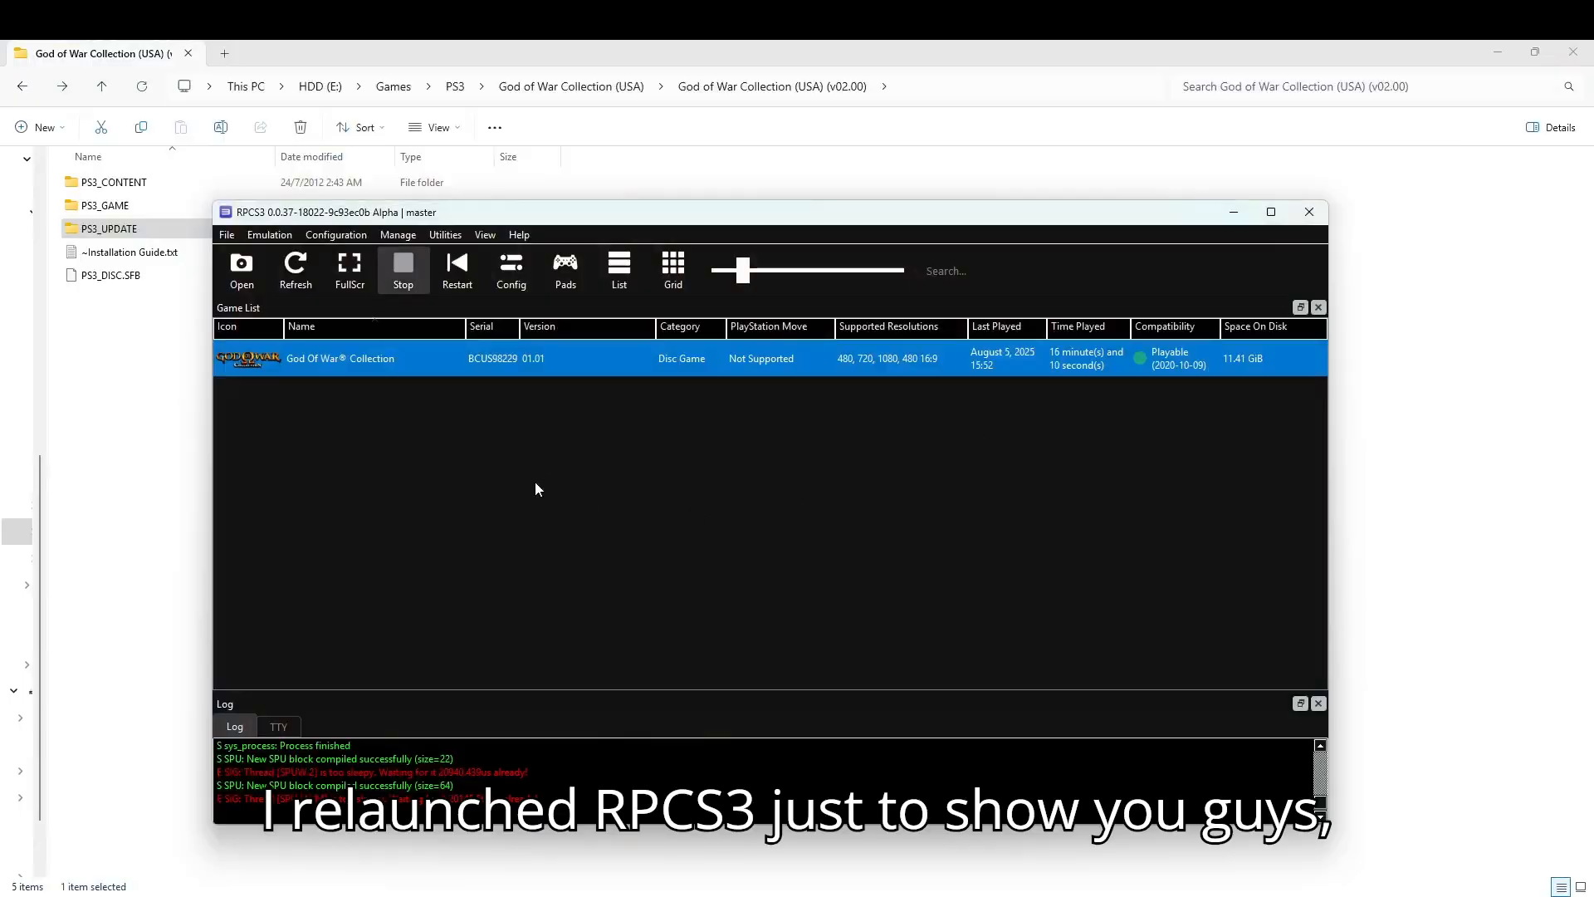
mouse_move(464, 376)
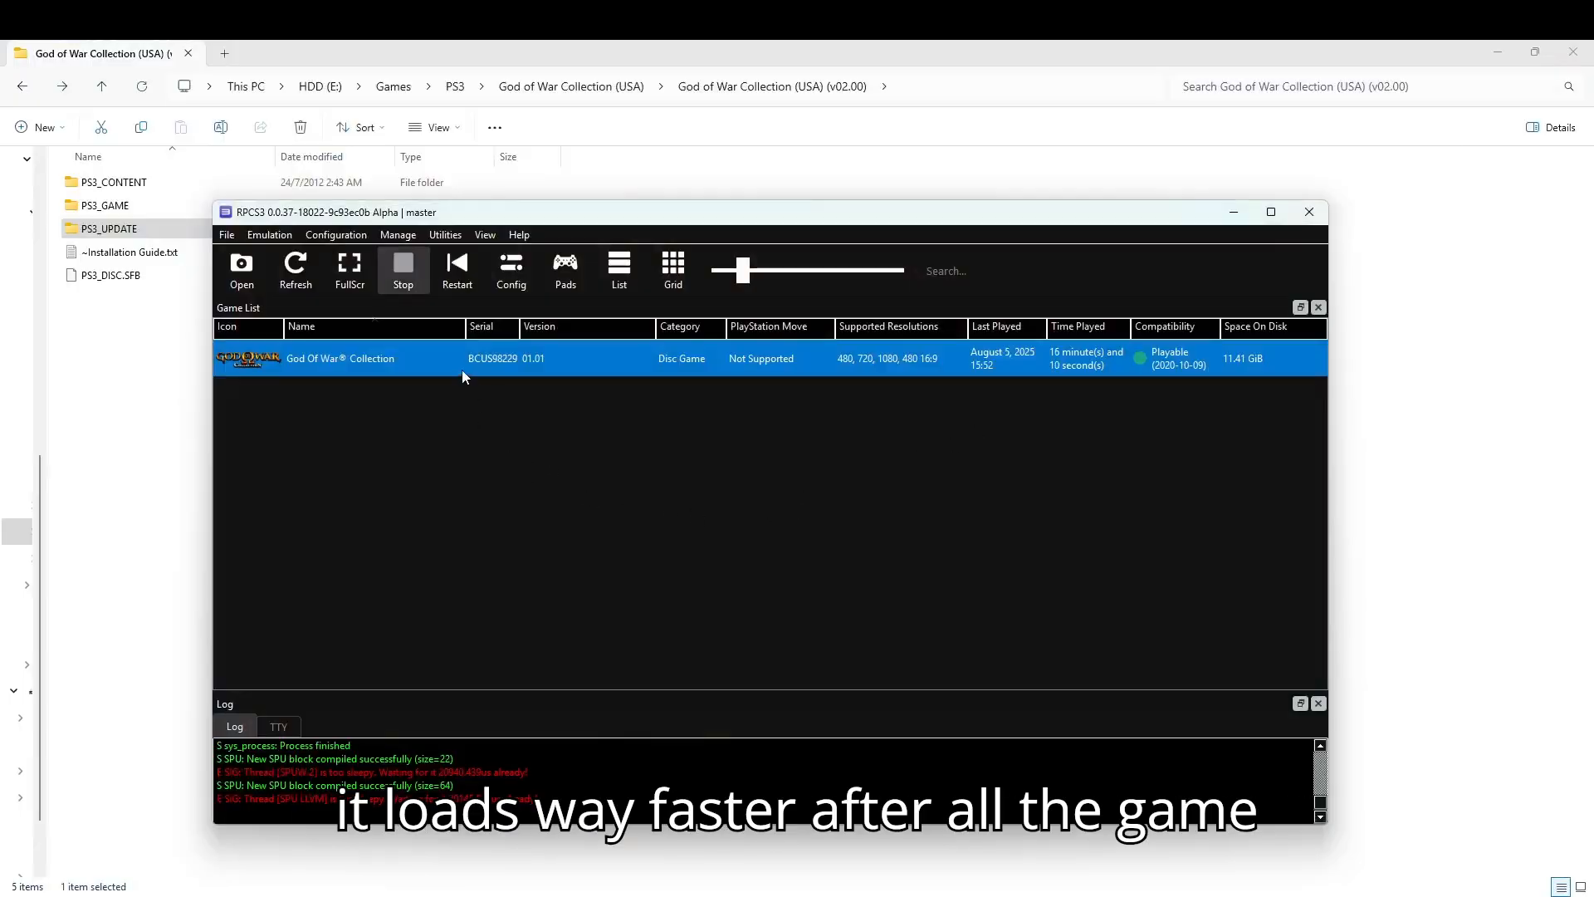
Step: Relaunch God of War Collection from the game list to start compiling PPU modules
double_click(340, 358)
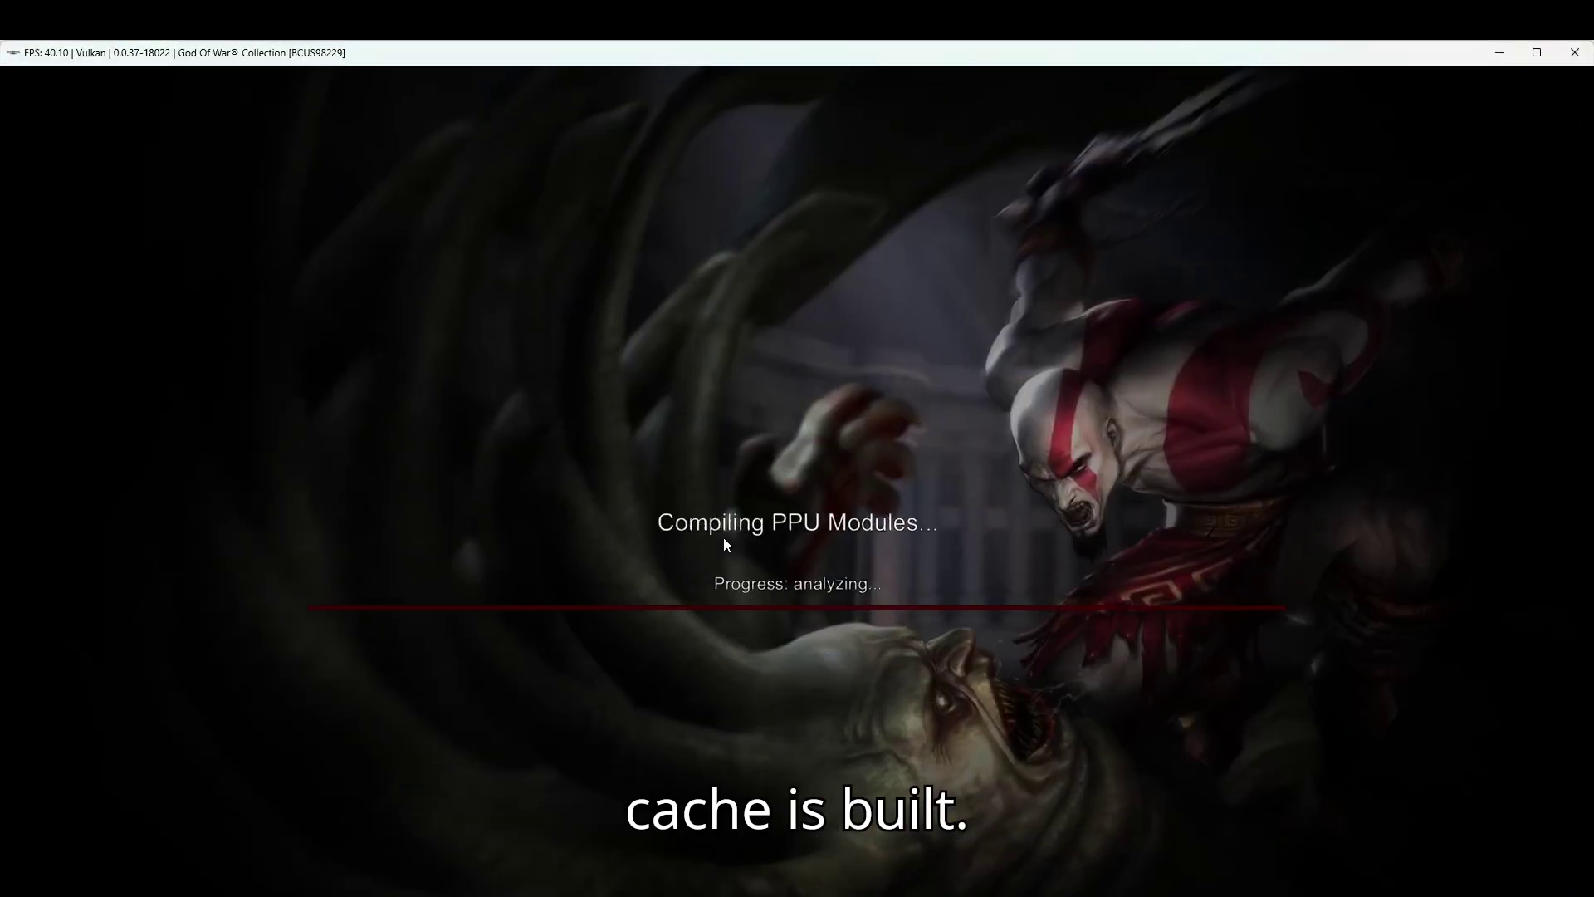